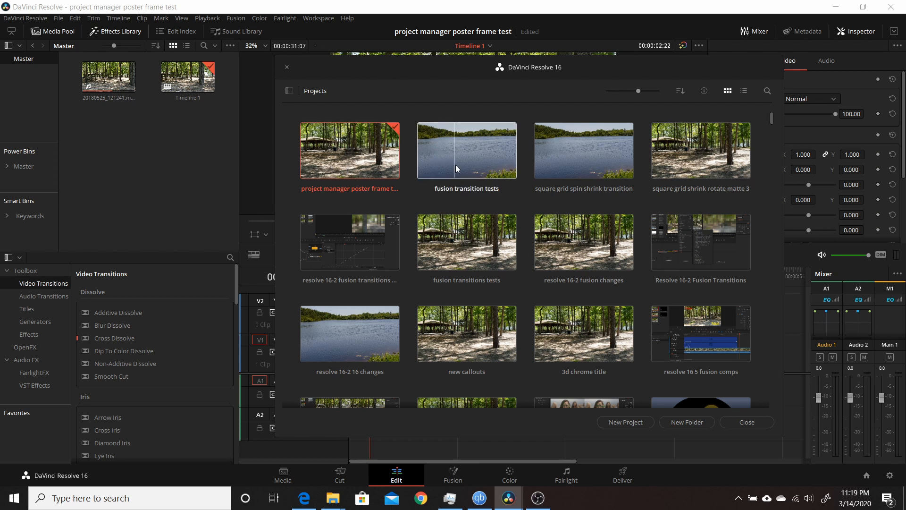
pyautogui.moveTo(452, 171)
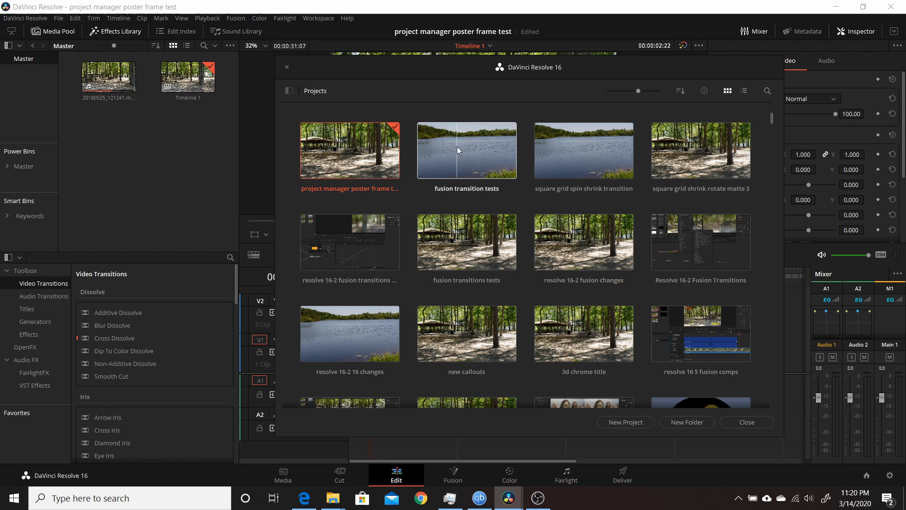
pyautogui.moveTo(345, 149)
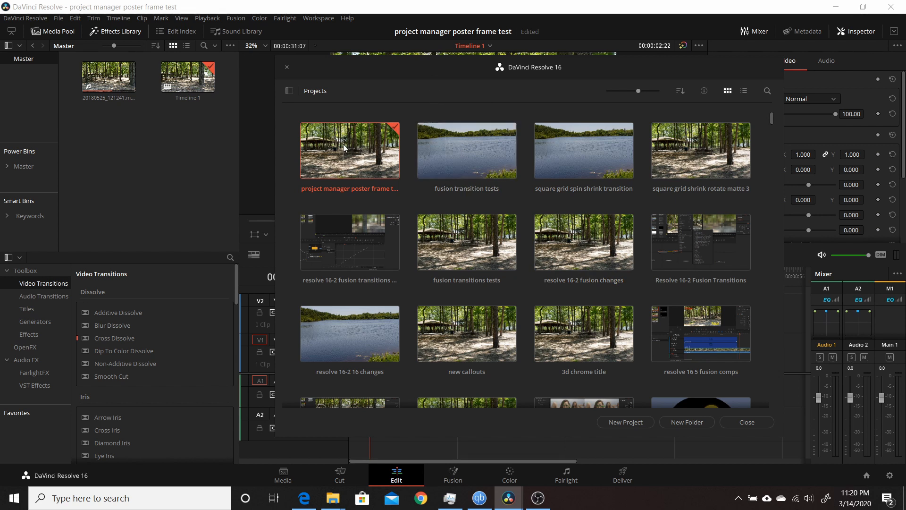
pyautogui.moveTo(328, 154)
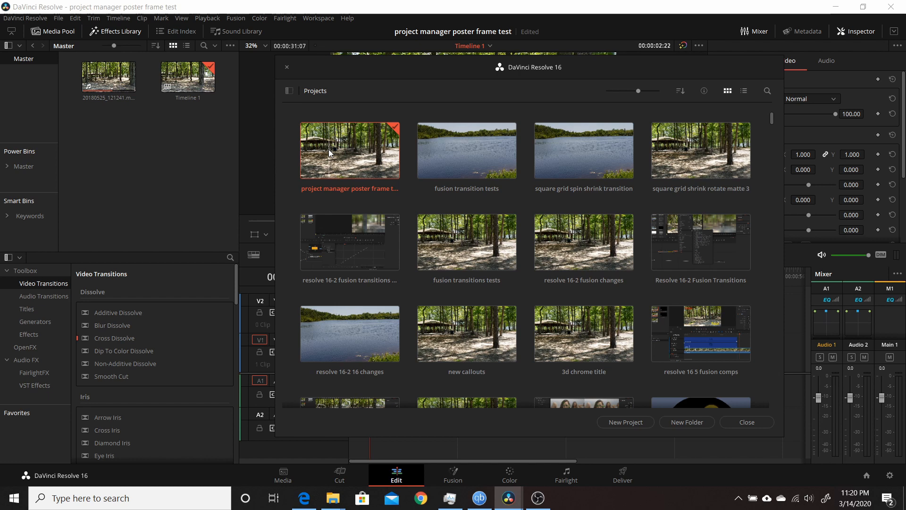
pyautogui.moveTo(358, 168)
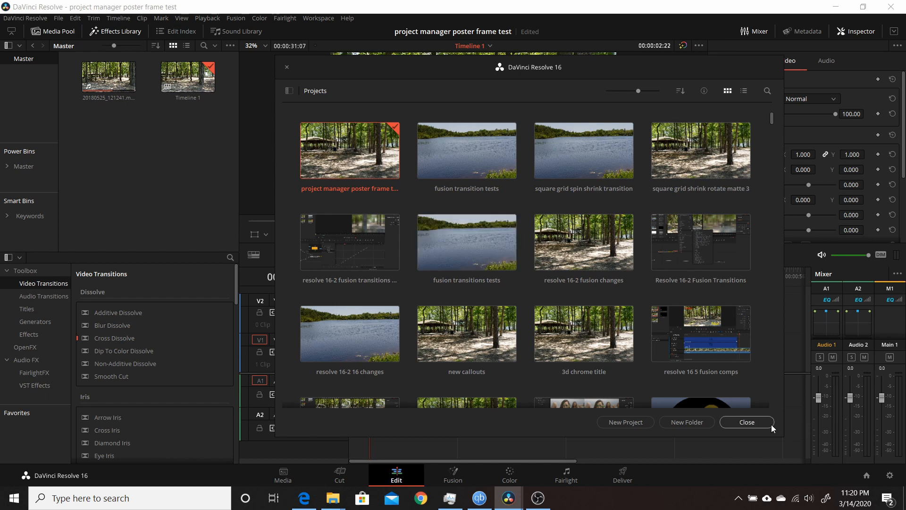
# Close the Project Manager and bring the lake clip from the Master power bin into the media pool
pyautogui.click(746, 422)
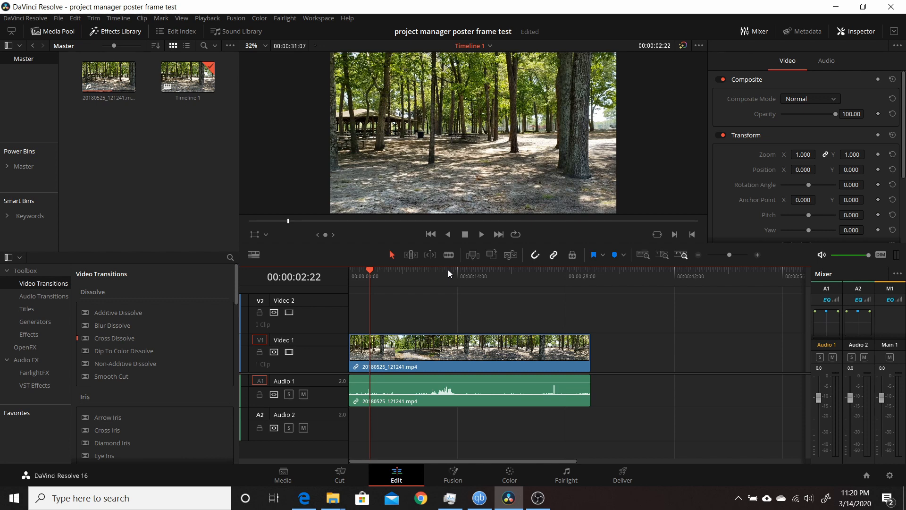
pyautogui.click(108, 76)
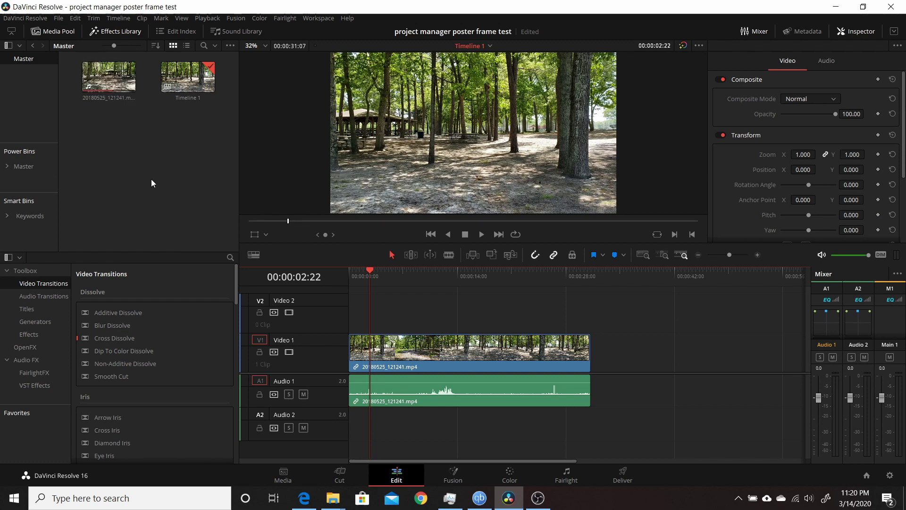
pyautogui.moveTo(211, 169)
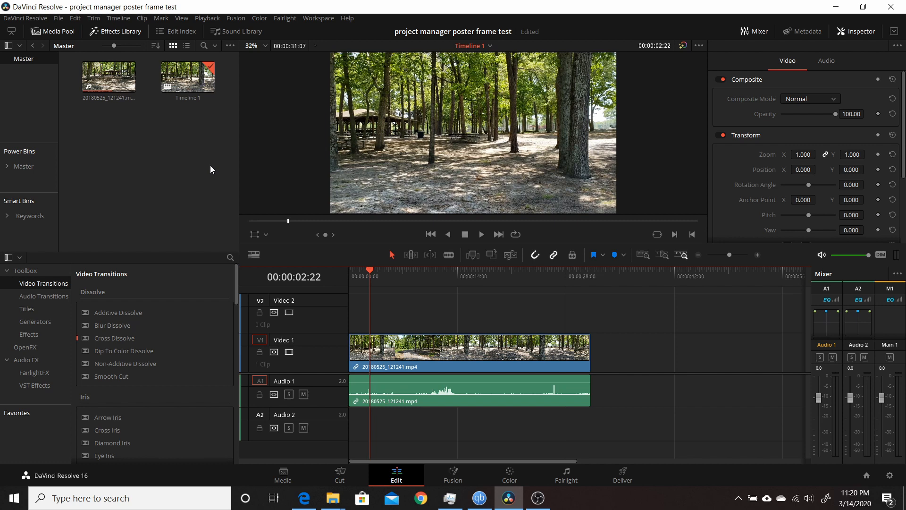
pyautogui.moveTo(127, 155)
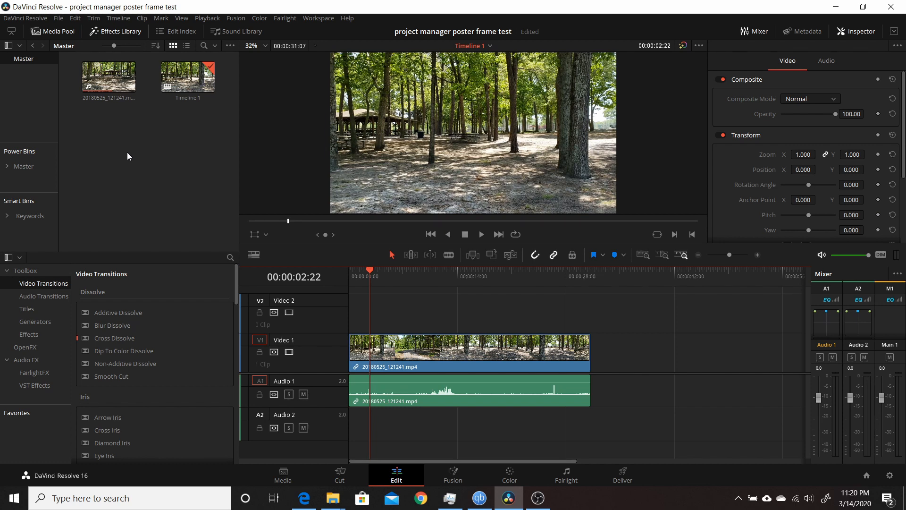
pyautogui.moveTo(169, 151)
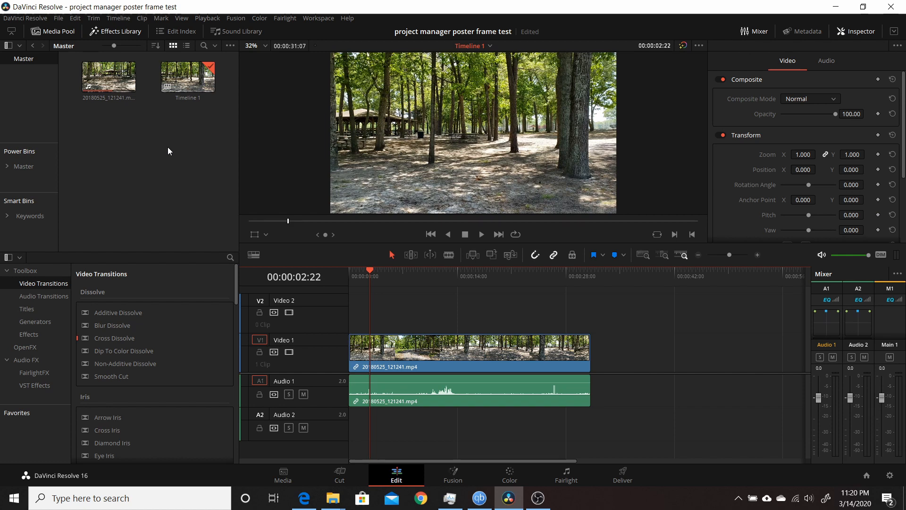
pyautogui.moveTo(194, 166)
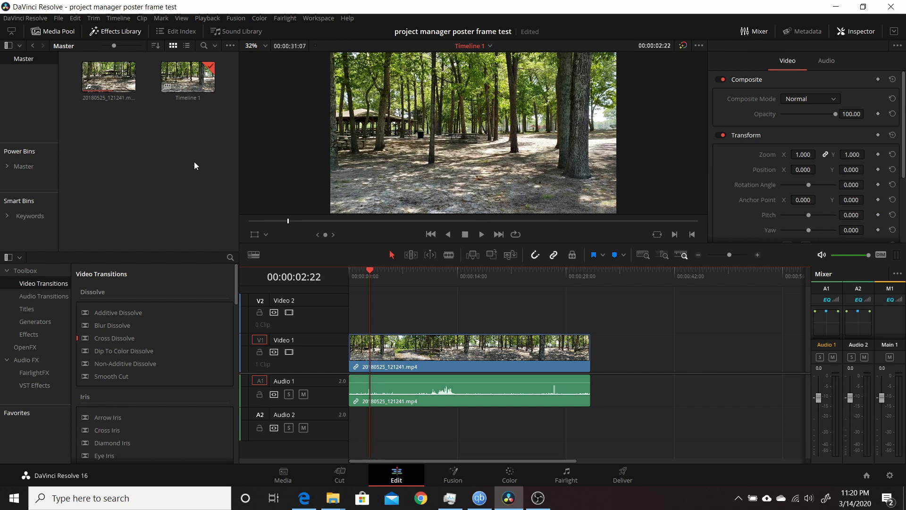
pyautogui.moveTo(34, 174)
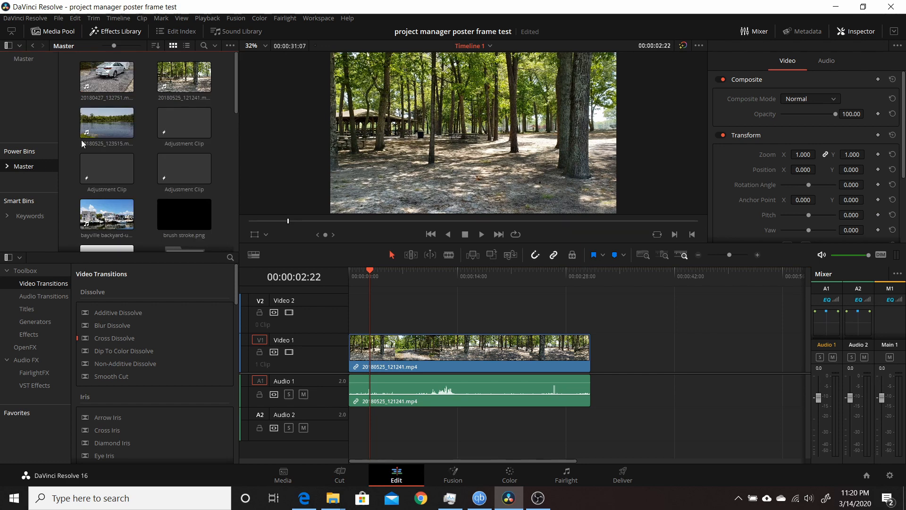
pyautogui.click(107, 122)
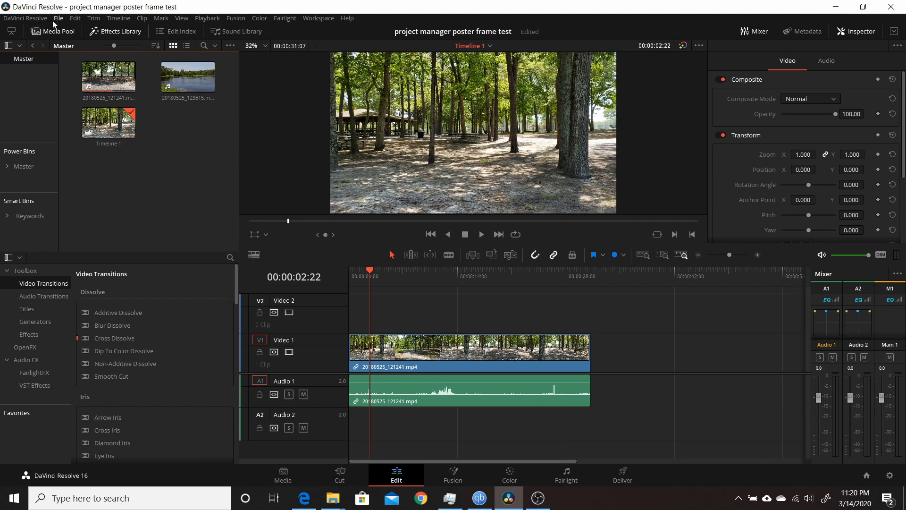
# Reopen the Project Manager via the File menu and run Update Thumbnails on the open project
pyautogui.click(58, 18)
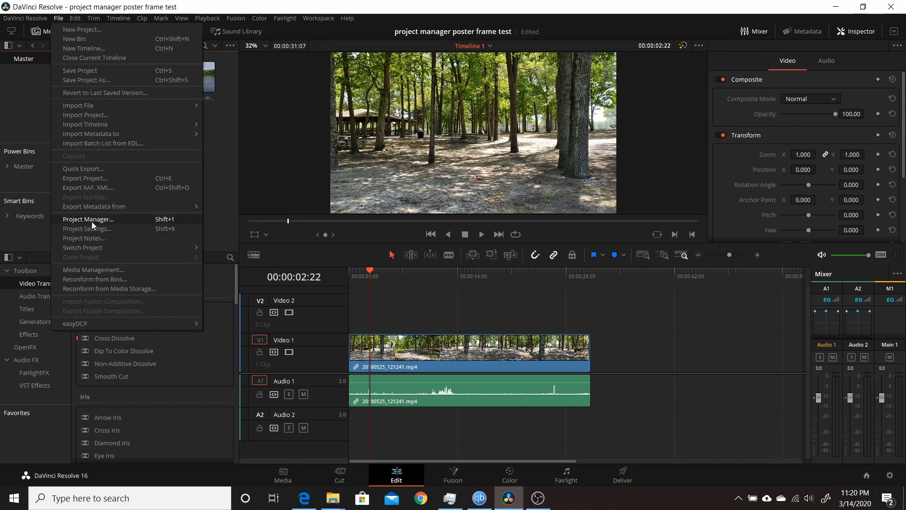
pyautogui.click(89, 218)
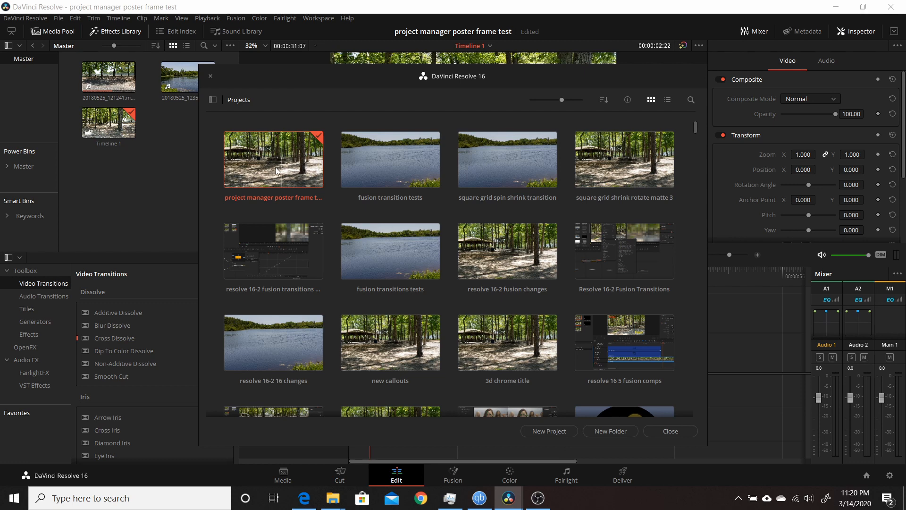
pyautogui.moveTo(321, 149)
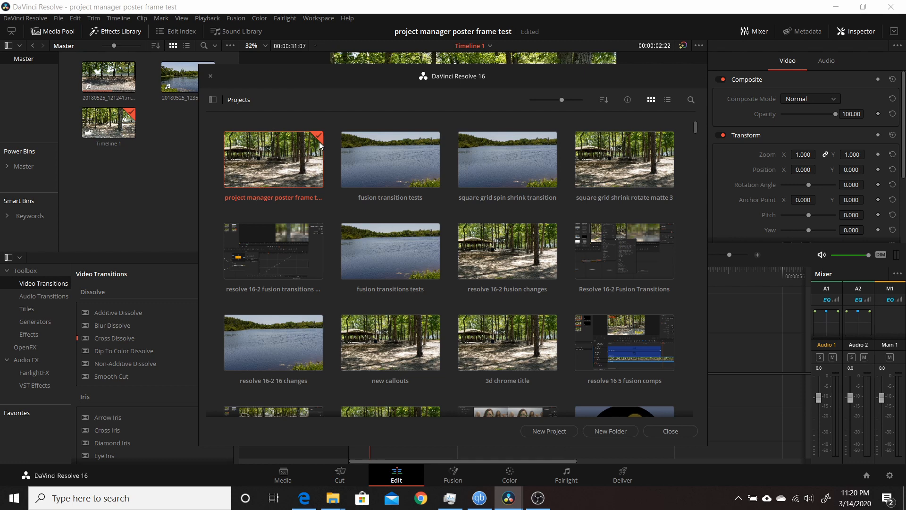
pyautogui.rightClick(274, 160)
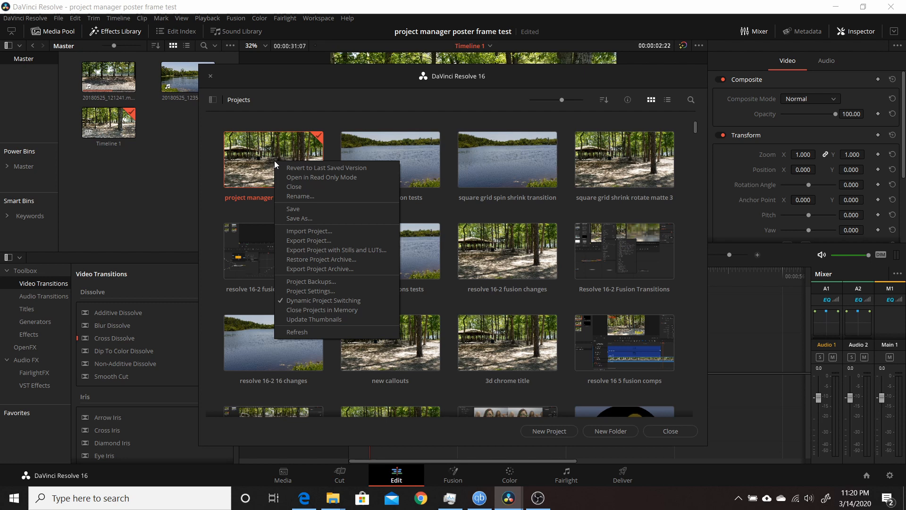
pyautogui.moveTo(301, 293)
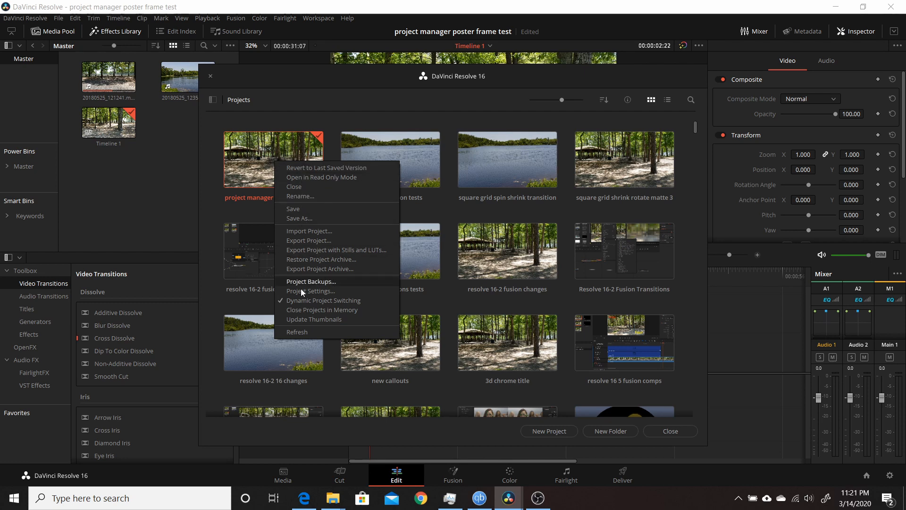
pyautogui.moveTo(313, 319)
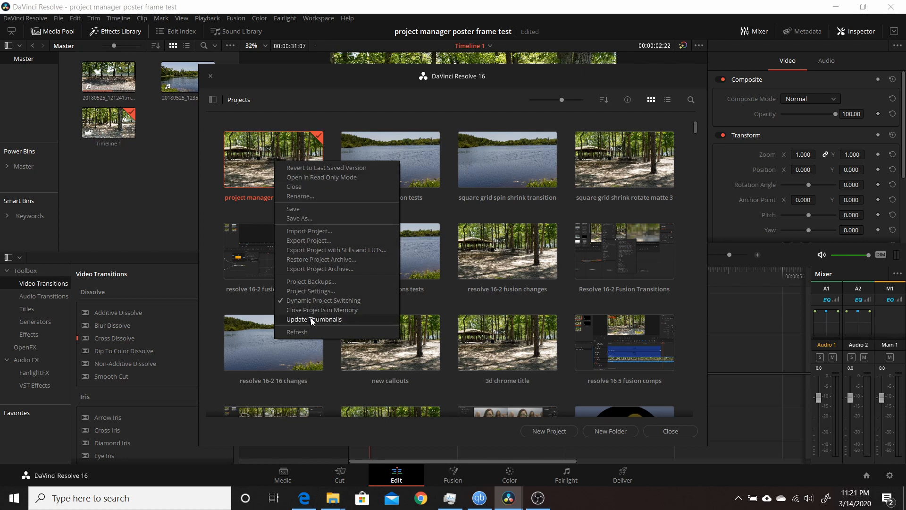
pyautogui.click(315, 319)
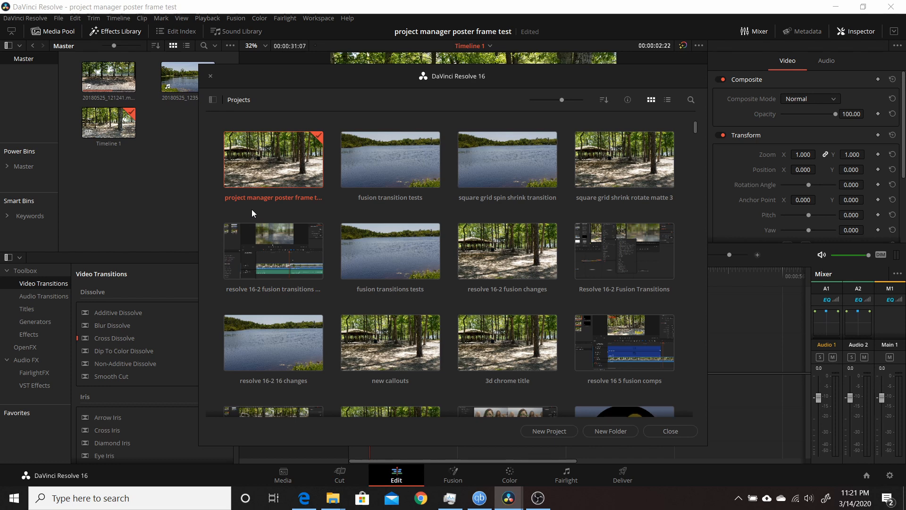
pyautogui.moveTo(247, 178)
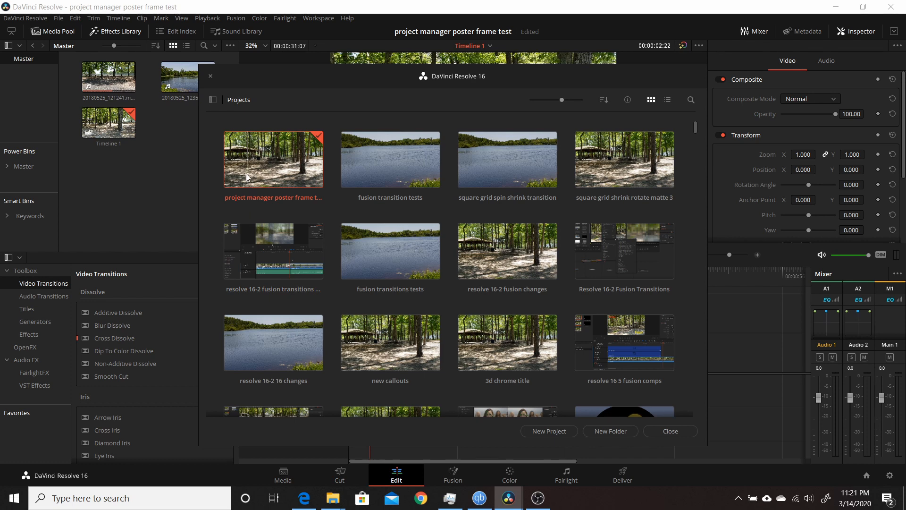
pyautogui.moveTo(306, 166)
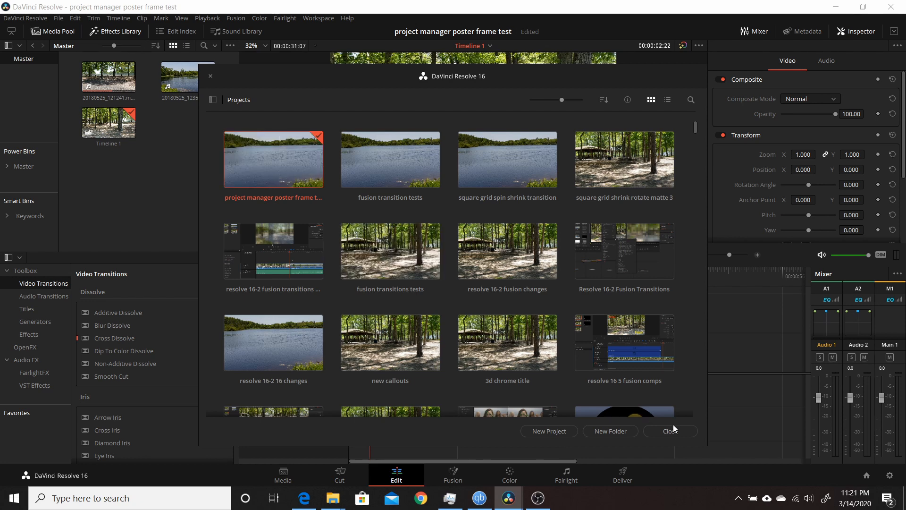
# Close the Project Manager and add the backyard waterfront clip to the media pool
pyautogui.click(670, 431)
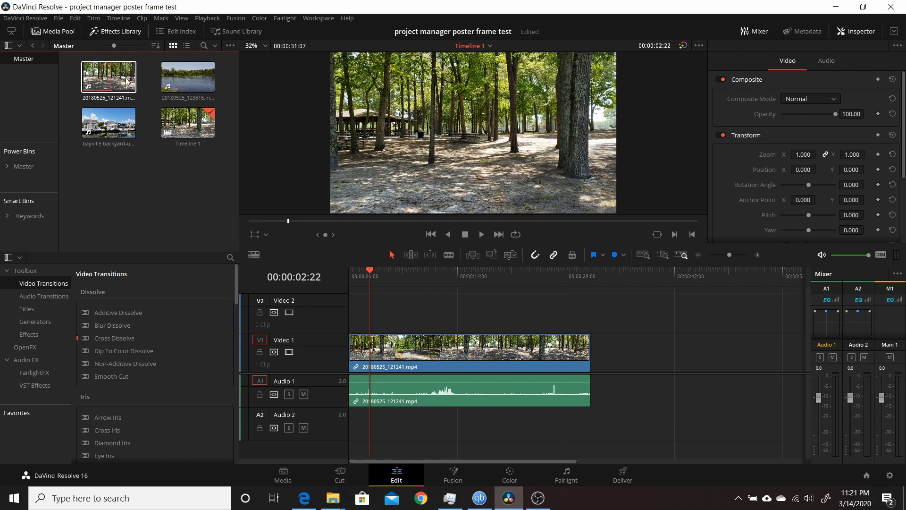
pyautogui.click(108, 122)
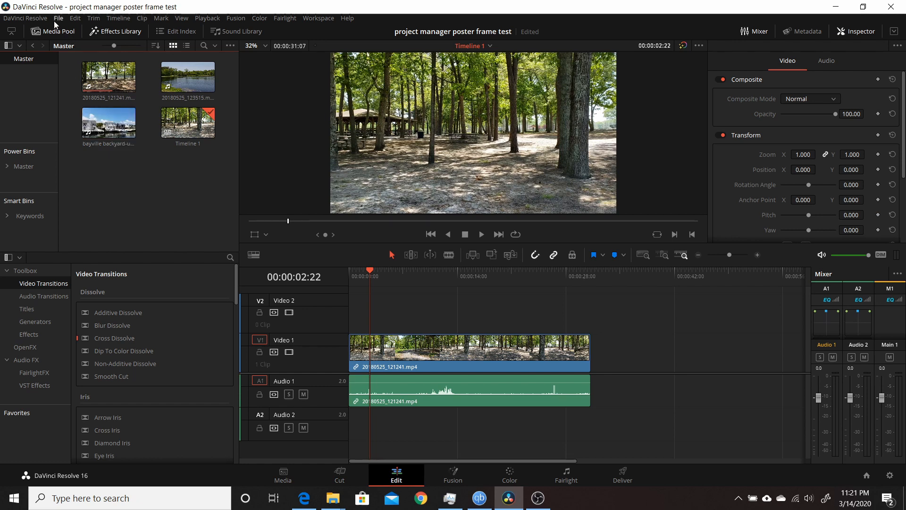
# Check the open project in the Project Manager, then close it and return to the Edit page
pyautogui.click(58, 18)
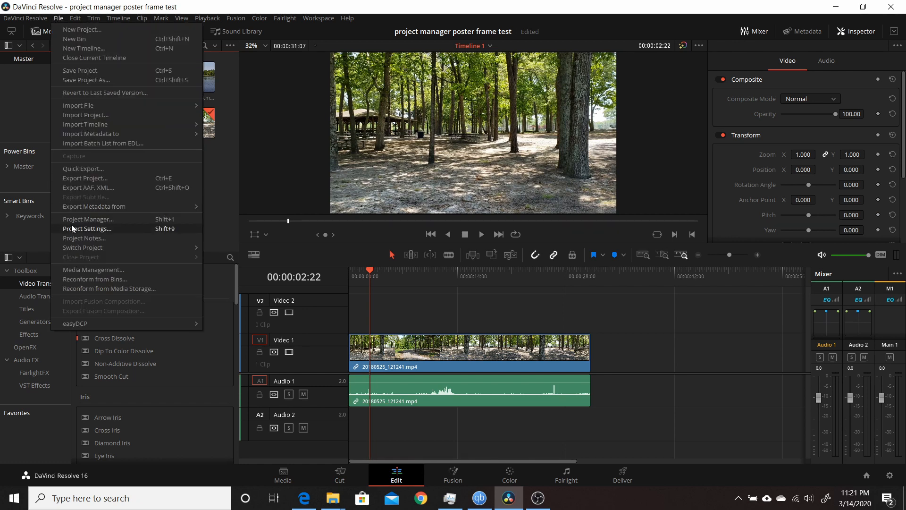
pyautogui.click(89, 218)
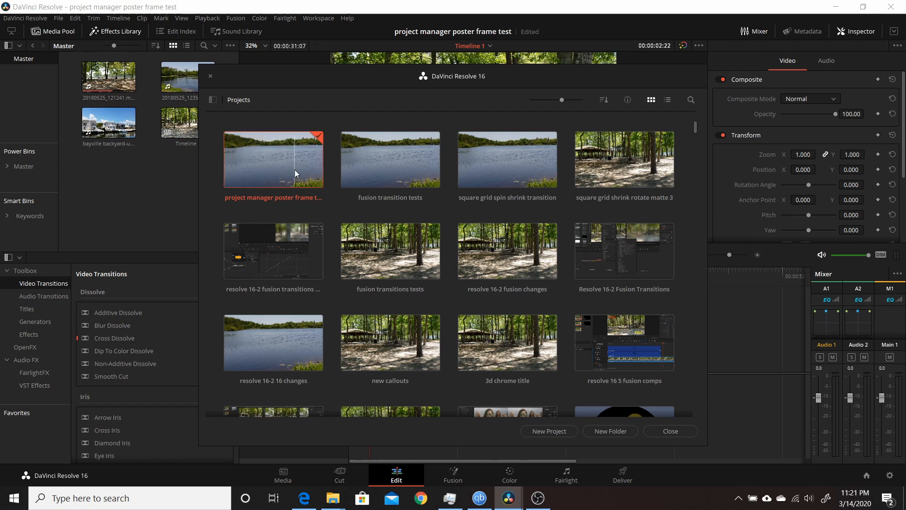
pyautogui.rightClick(274, 159)
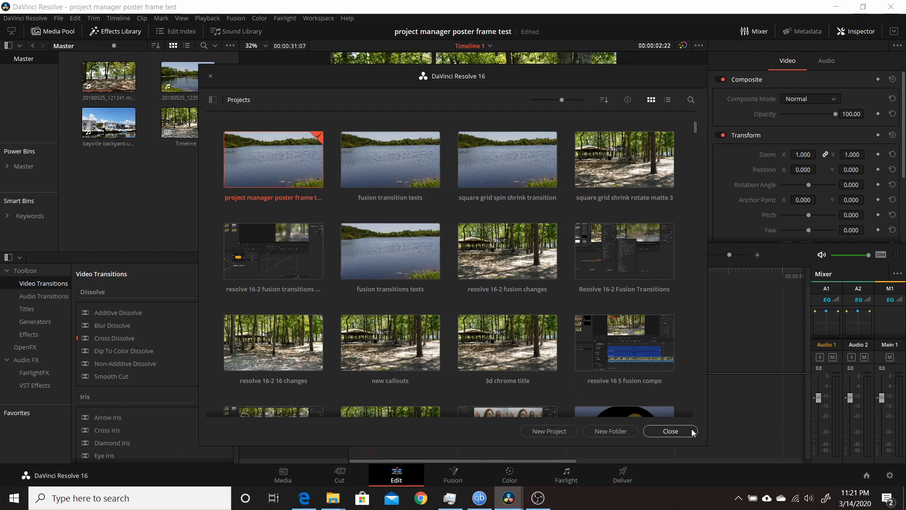
pyautogui.click(669, 430)
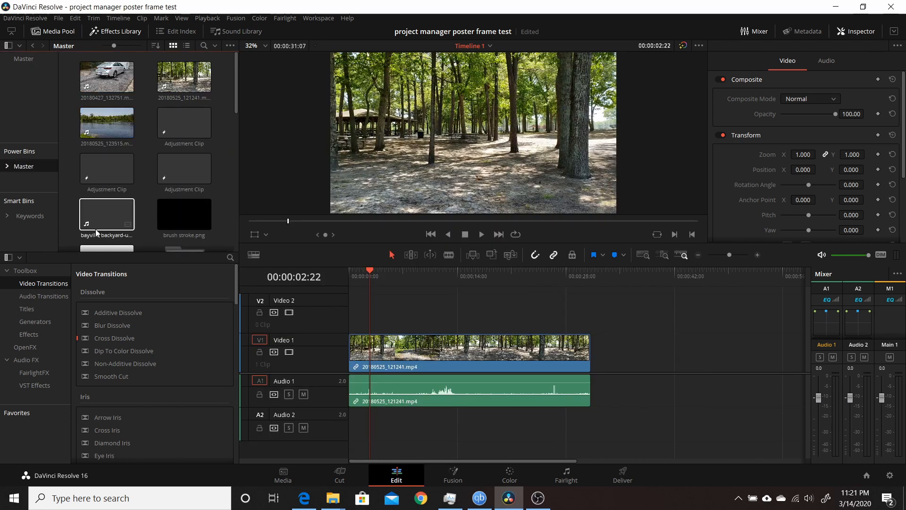
# Add girl walking 2.mp4 and Greenscreen tv.mp4 from the power bin to the Master bin
pyautogui.scroll(-3)
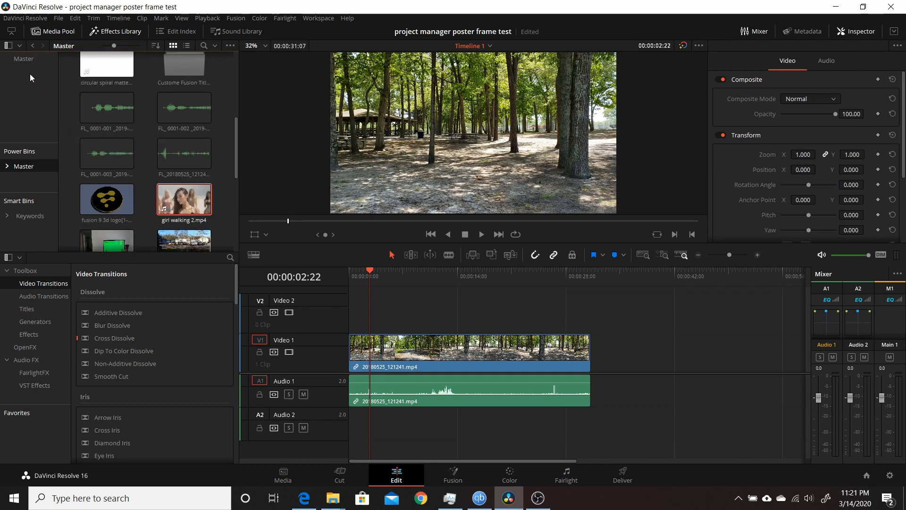
pyautogui.scroll(-3)
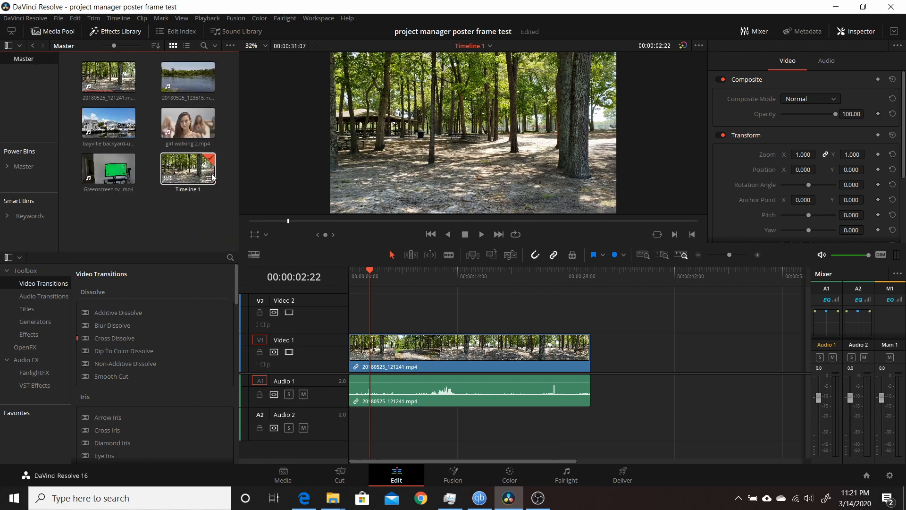
pyautogui.click(57, 18)
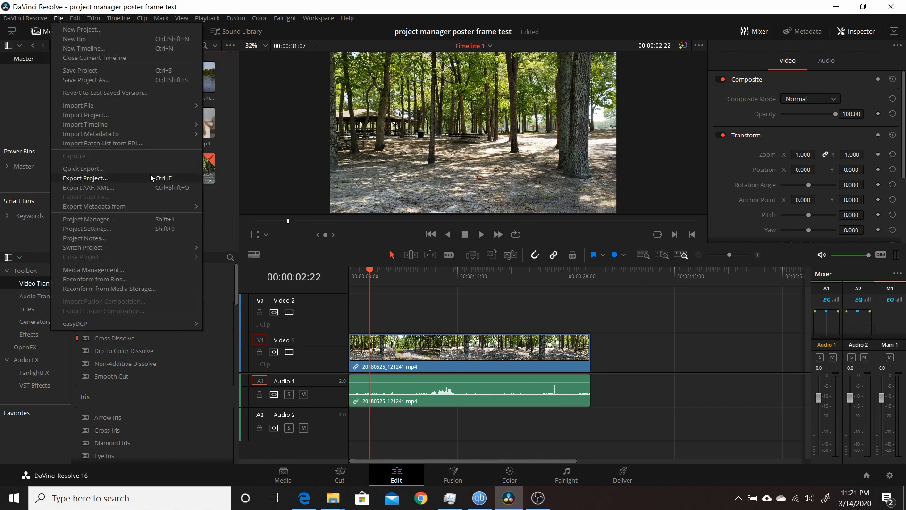
# Update the current project's thumbnail to the green screen frame, then close the Project Manager
pyautogui.click(89, 219)
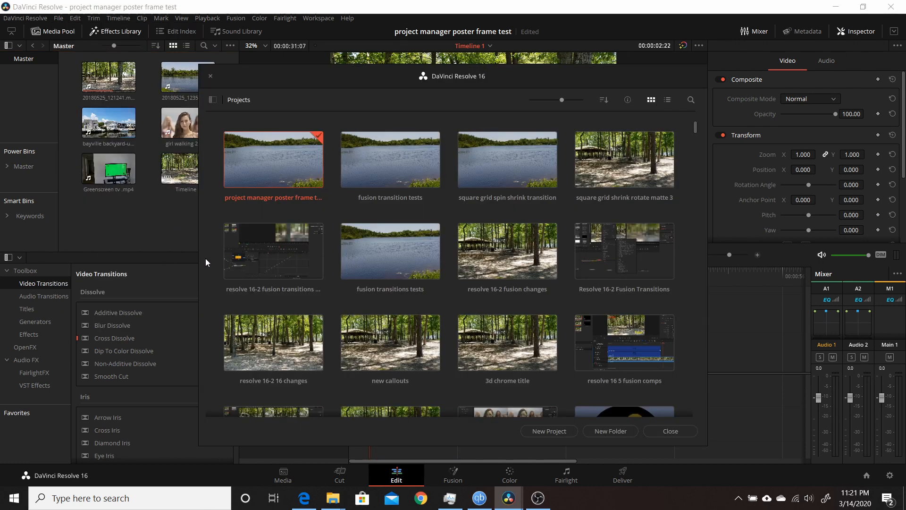
pyautogui.rightClick(274, 158)
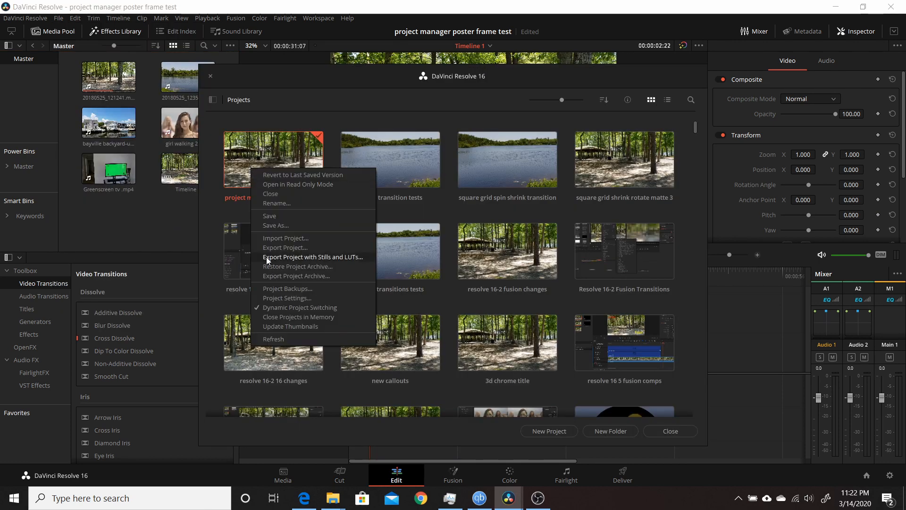
pyautogui.click(214, 187)
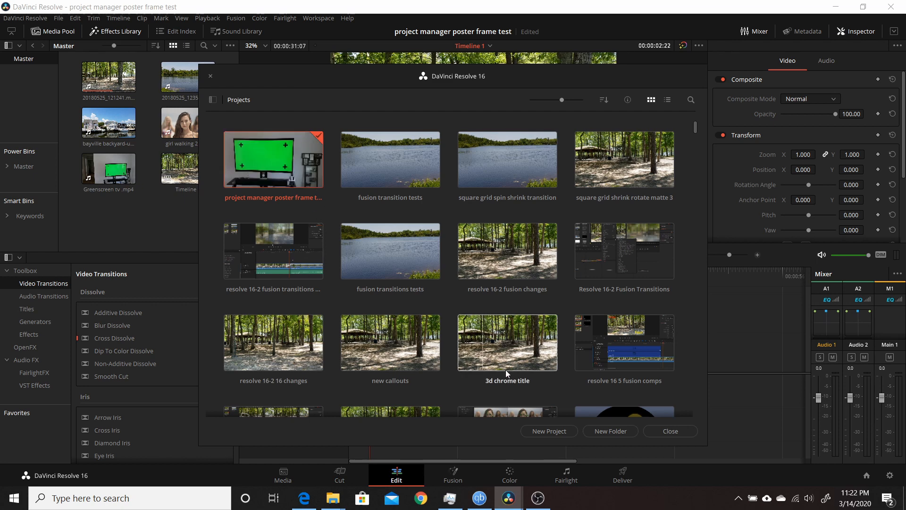
pyautogui.click(671, 430)
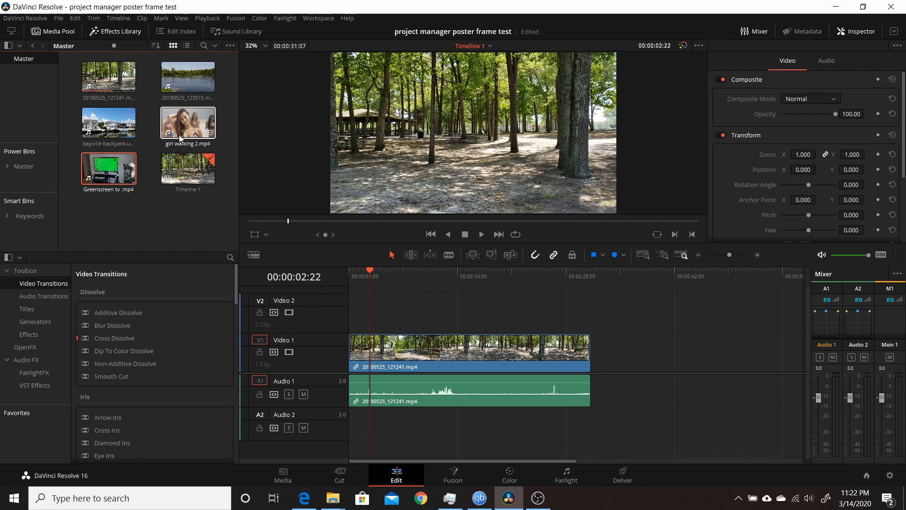
# Remove the bayville backyard clip and add the car driving clip to the Master bin
pyautogui.click(186, 122)
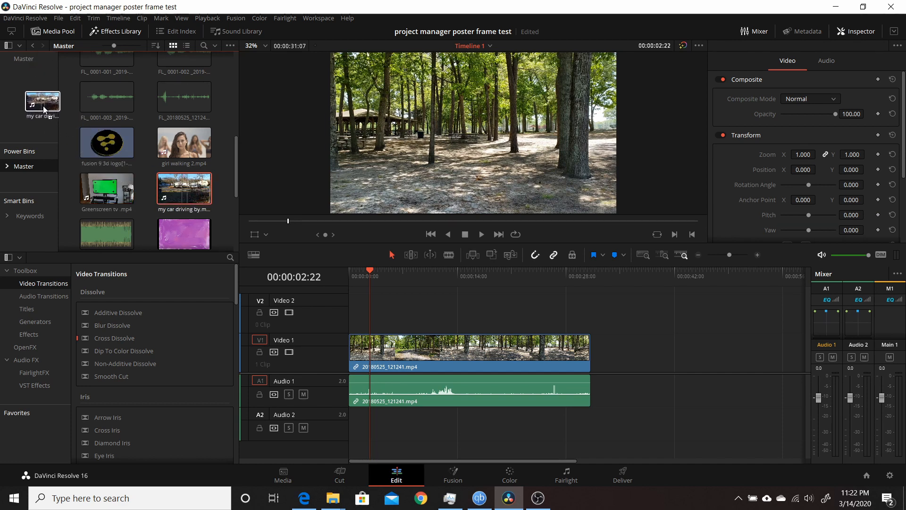
pyautogui.click(184, 141)
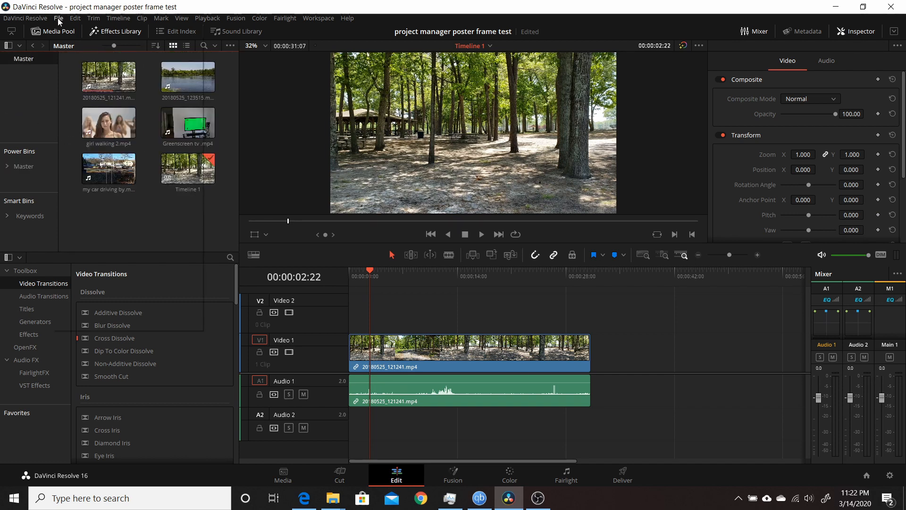
# Run Update Thumbnails so the thumbnail cycles through the girl walking and green screen frames, then close
pyautogui.click(58, 18)
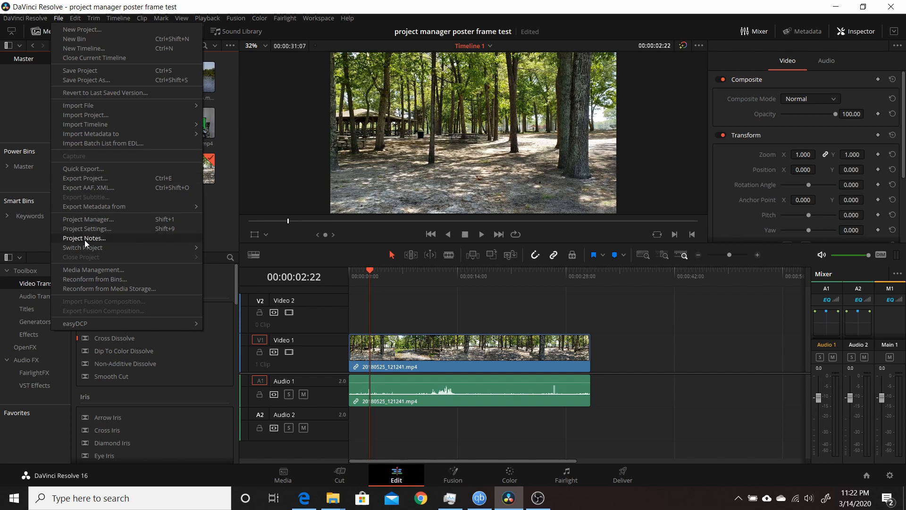
pyautogui.click(89, 218)
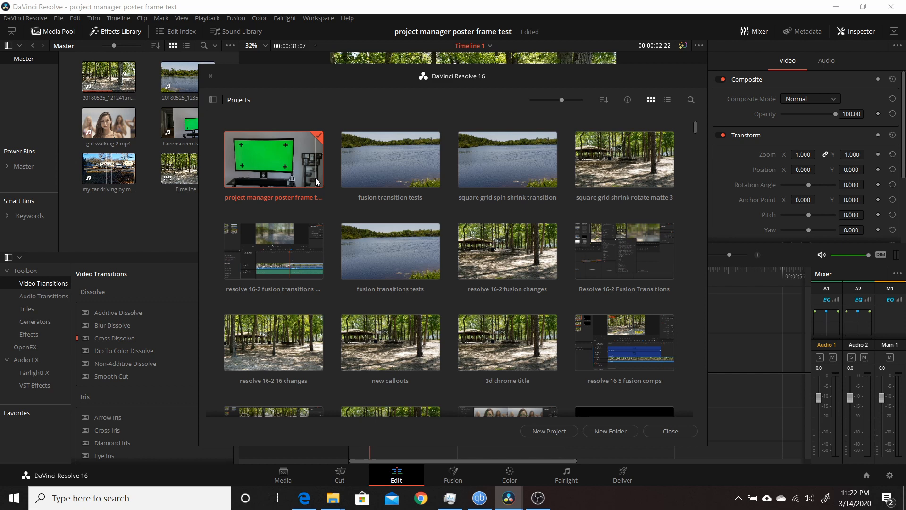
pyautogui.rightClick(273, 159)
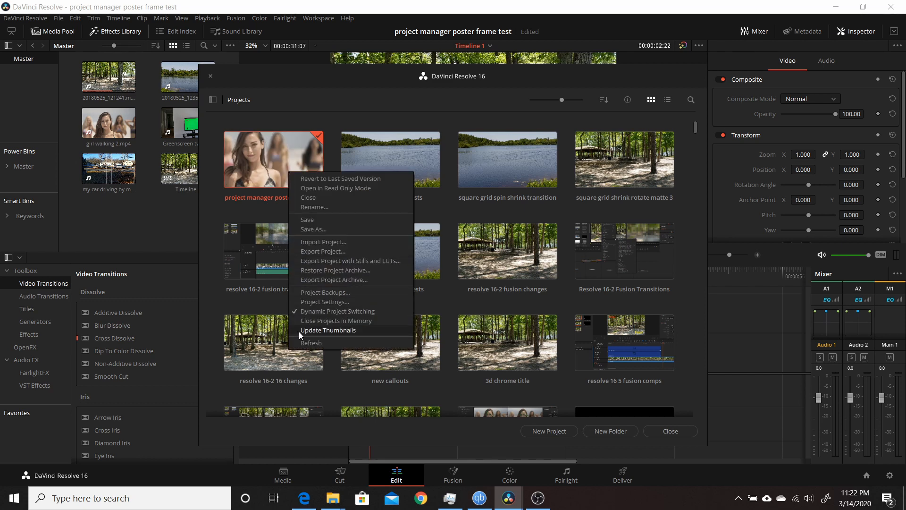
pyautogui.click(327, 331)
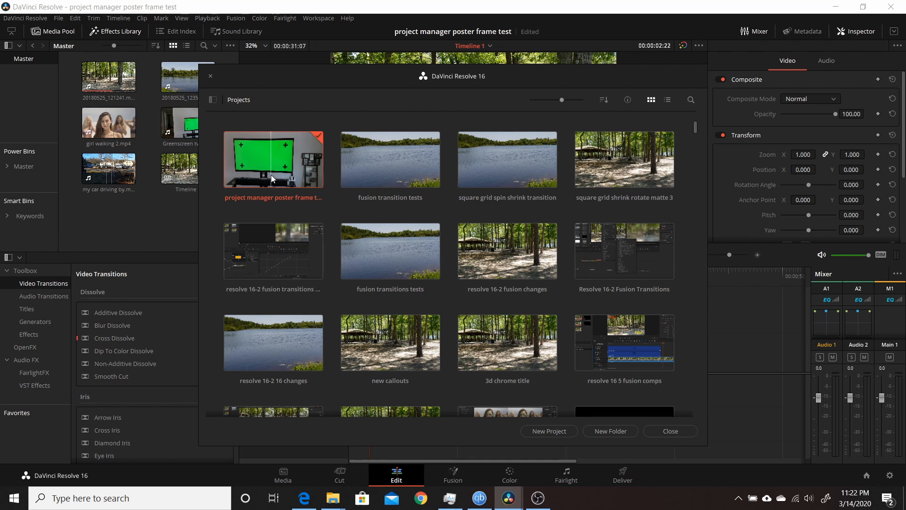
pyautogui.moveTo(308, 180)
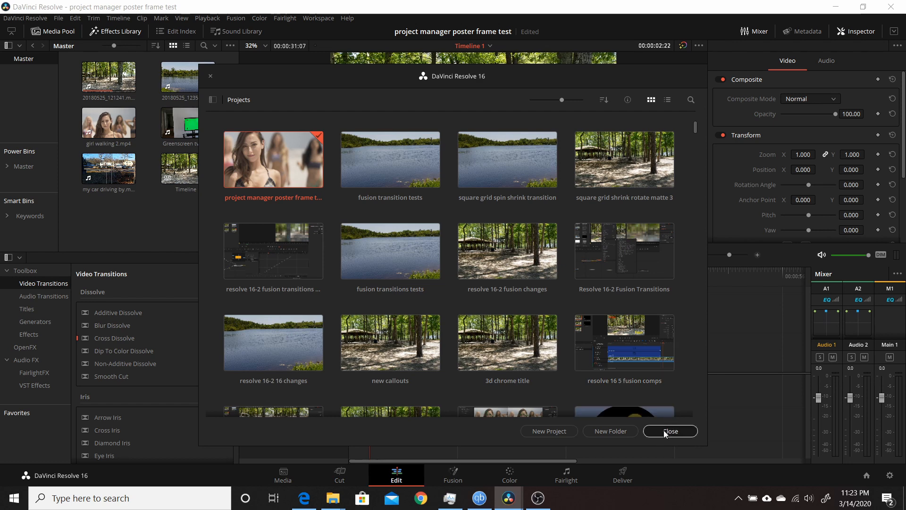
pyautogui.click(670, 430)
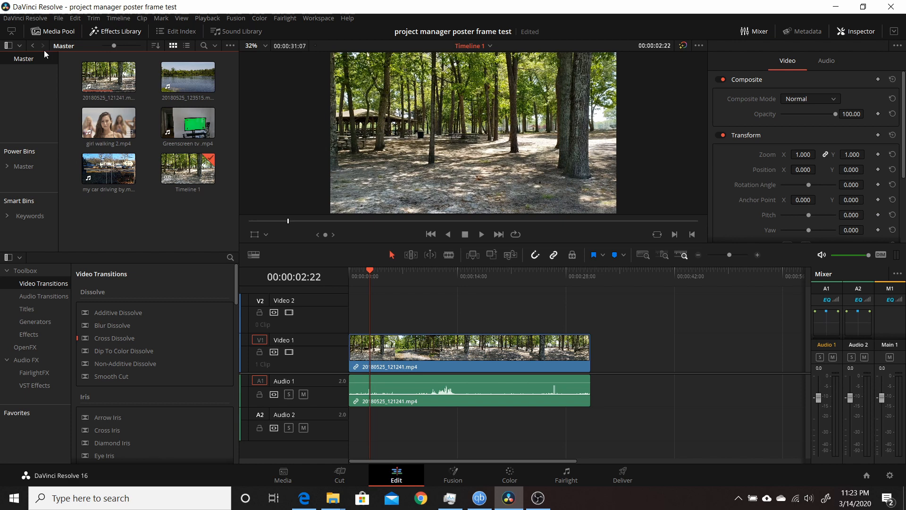
pyautogui.click(59, 18)
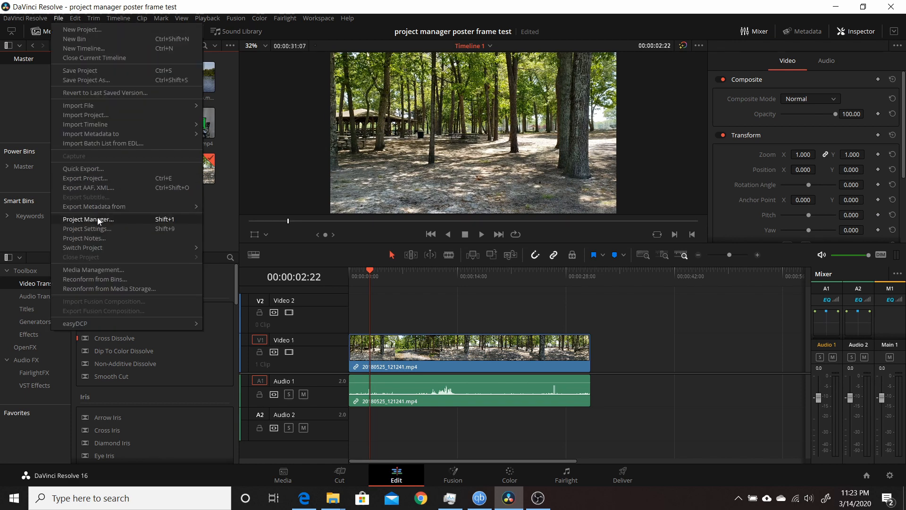
pyautogui.click(88, 218)
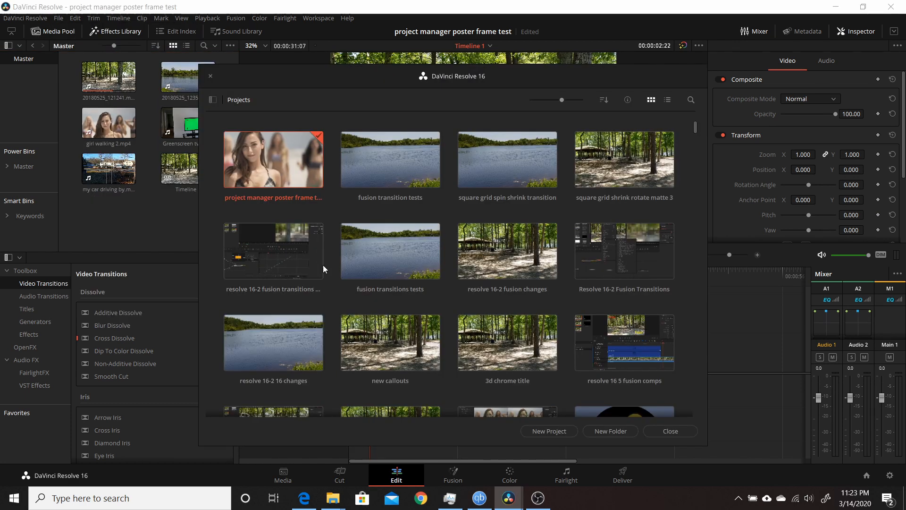
pyautogui.moveTo(670, 430)
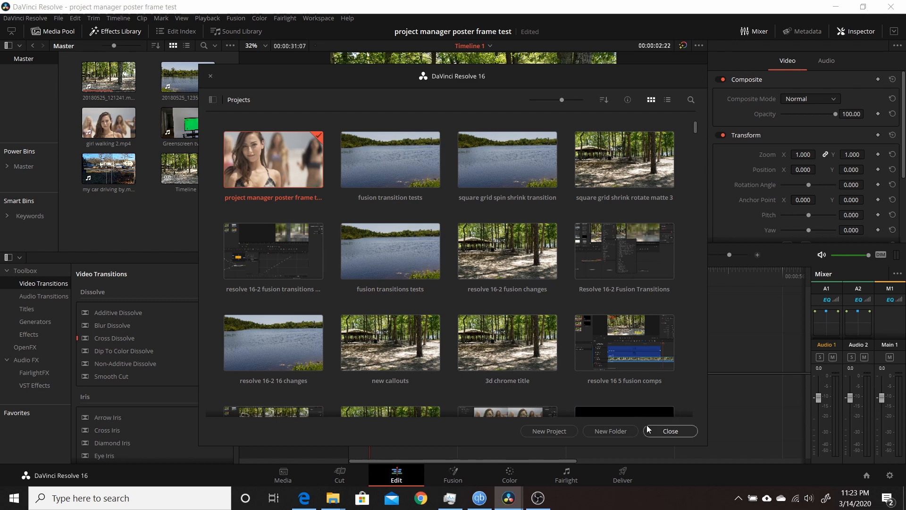
pyautogui.click(670, 430)
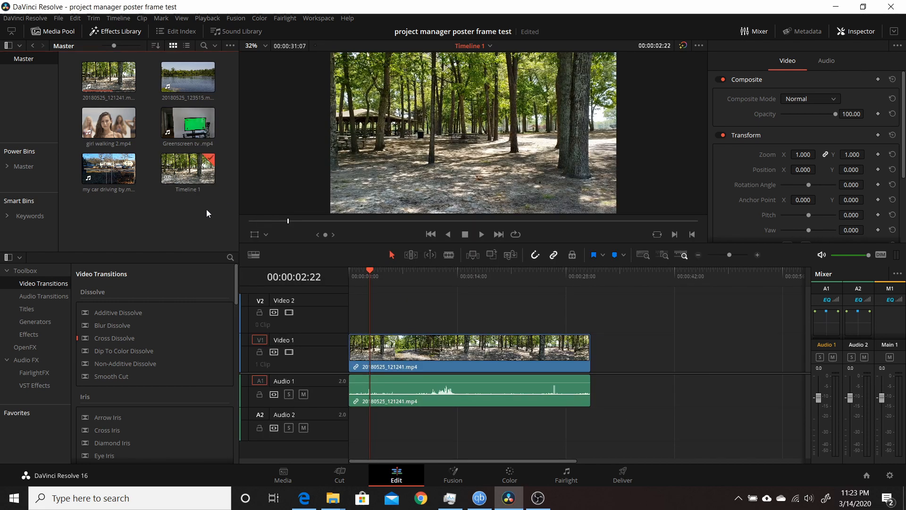
pyautogui.moveTo(181, 217)
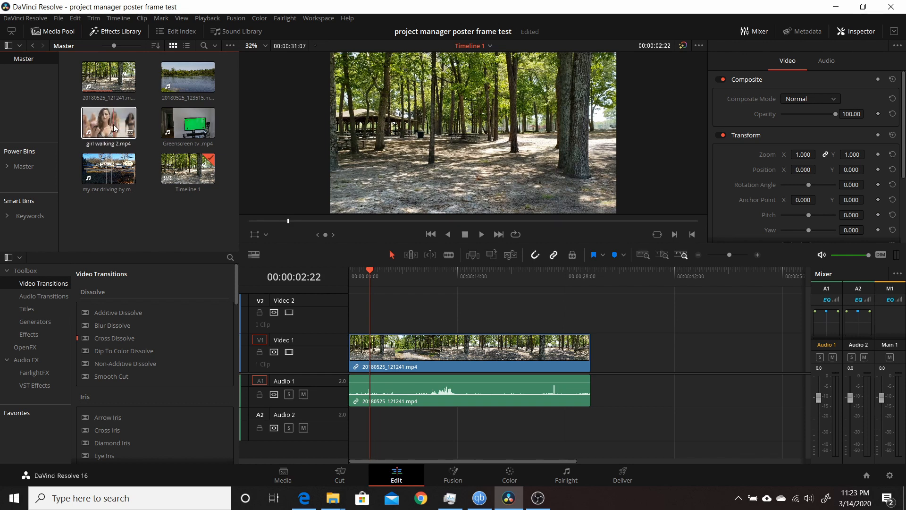
pyautogui.moveTo(129, 120)
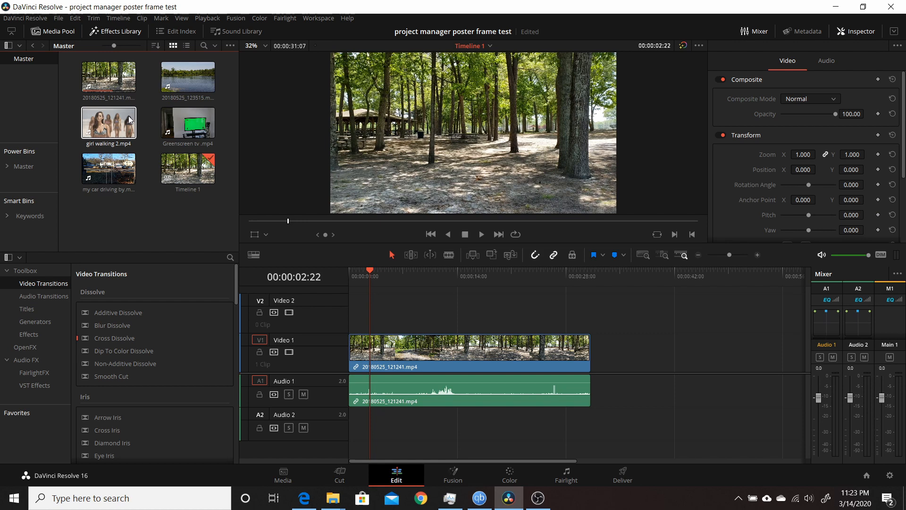
pyautogui.moveTo(138, 138)
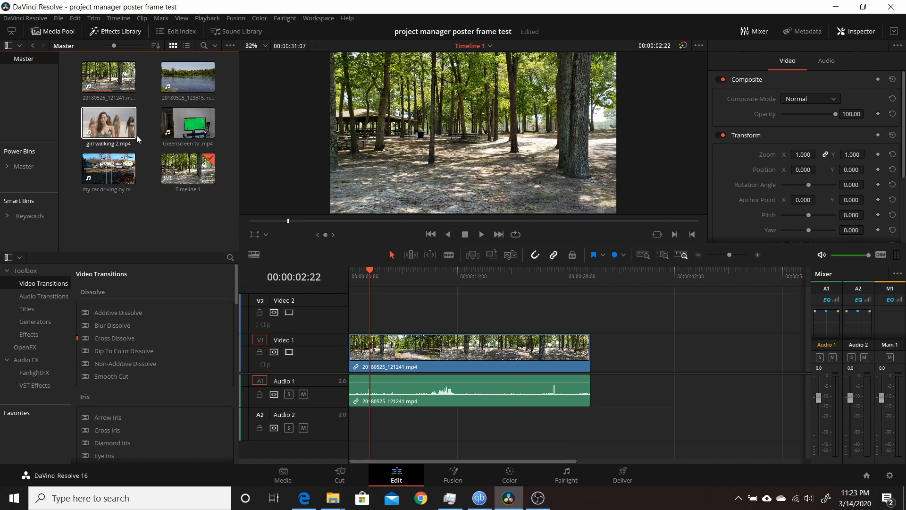
pyautogui.moveTo(115, 125)
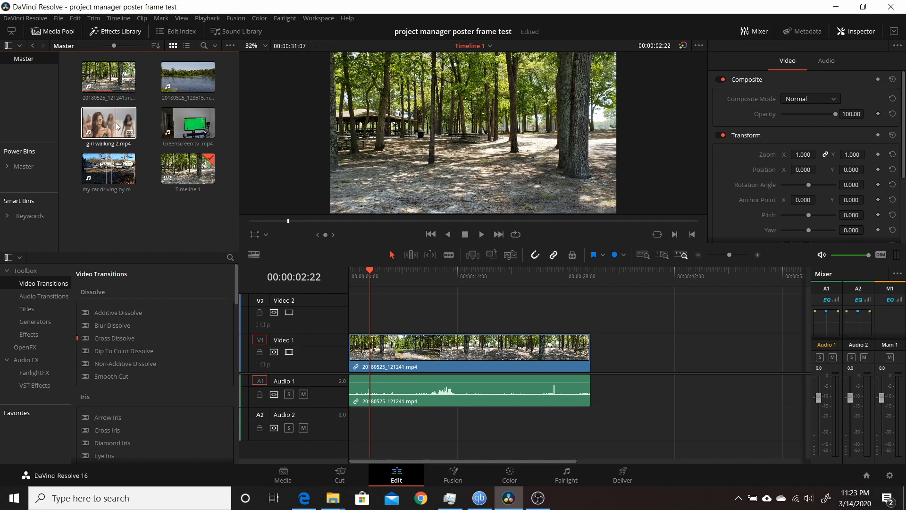